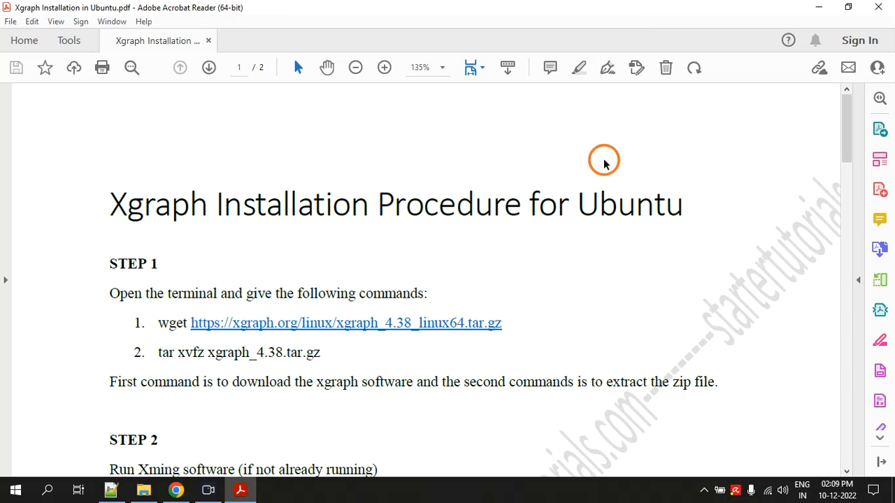
Scroll the installation guide and select the word Xgraph in its title.
scroll(down, 3)
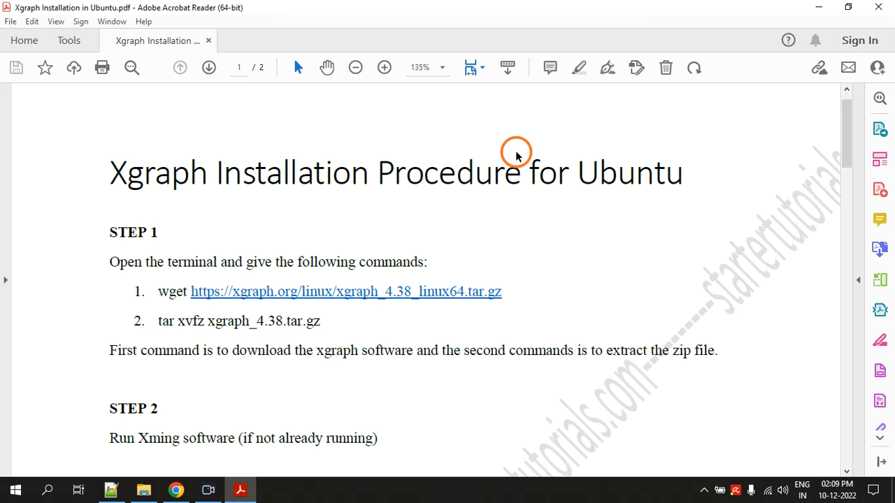
mouse_move(337, 192)
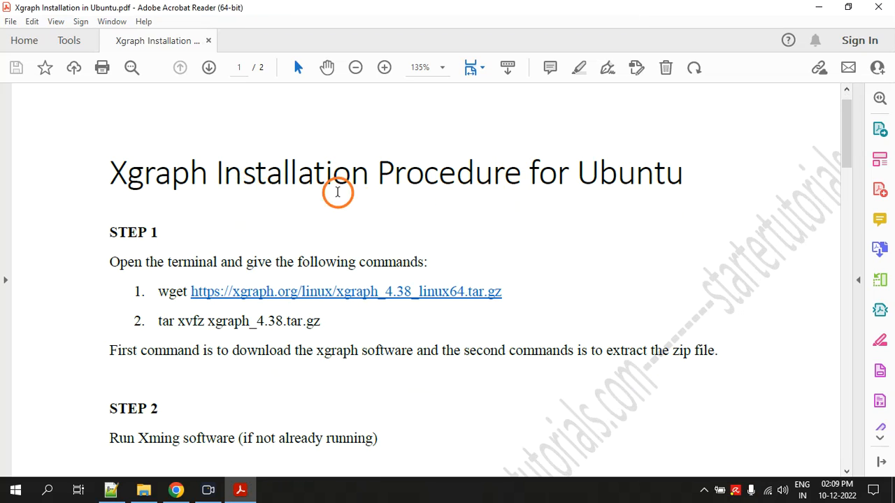
double_click(158, 173)
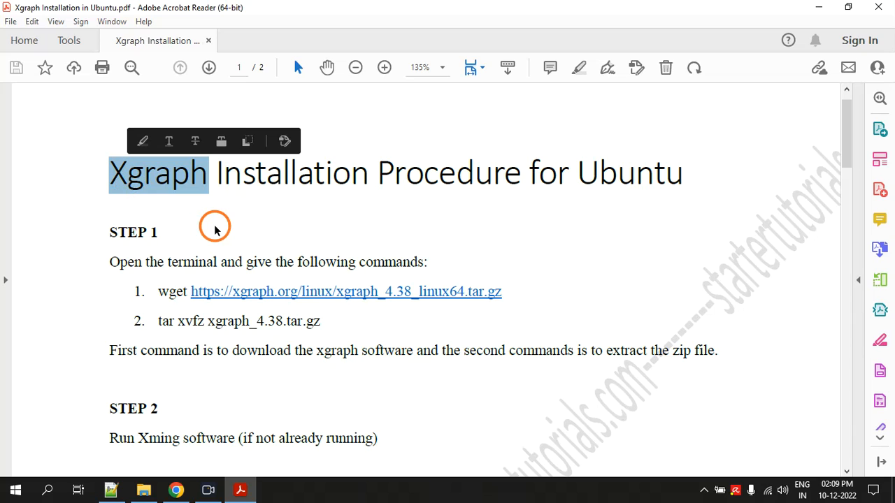
double_click(627, 173)
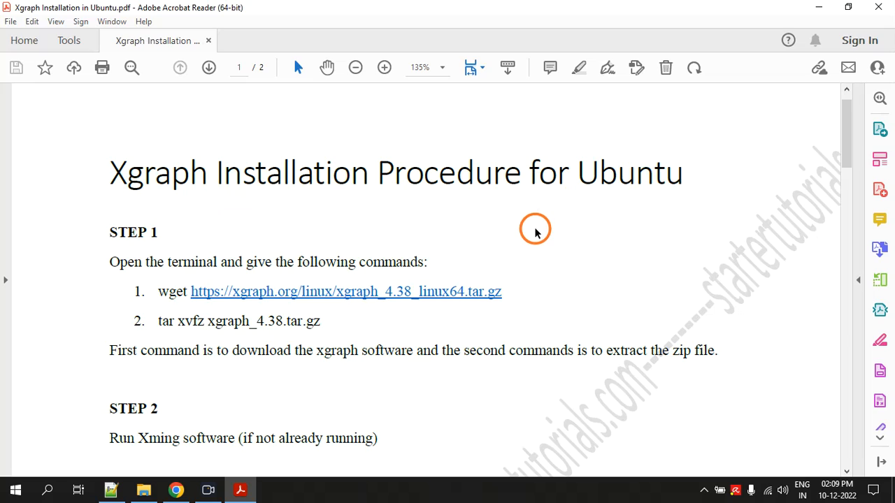
mouse_move(550, 226)
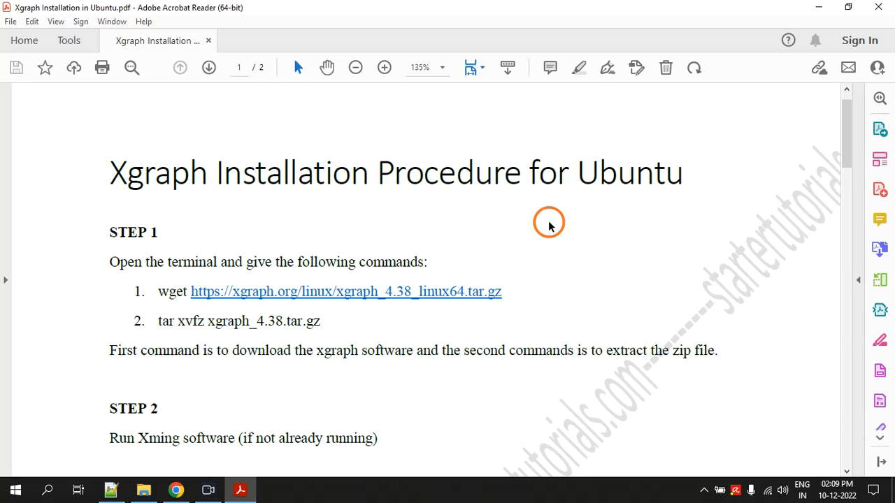
Launch Ubuntu 20.04.5 LTS from Windows search and bring up copy options for the wget line.
scroll(down, 3)
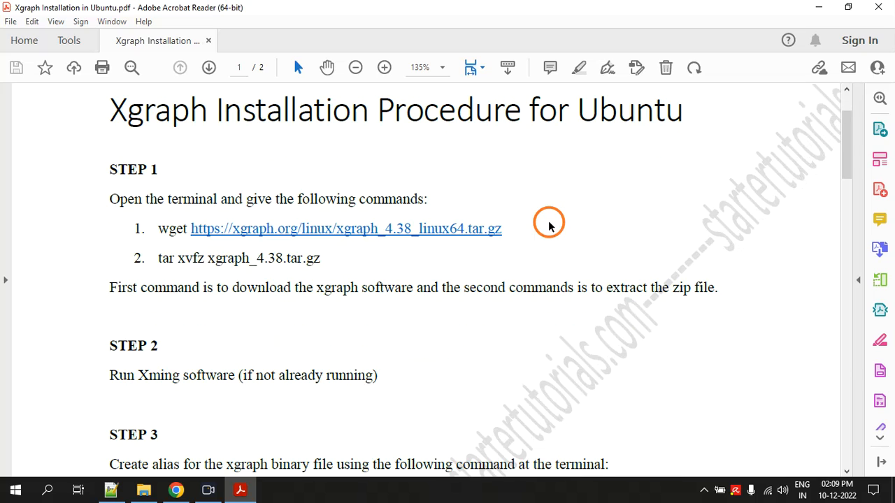
mouse_move(568, 194)
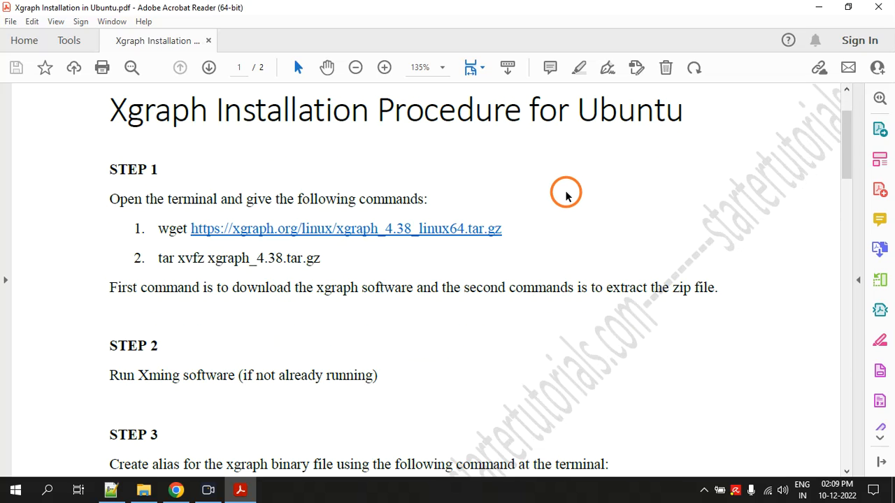
mouse_move(555, 184)
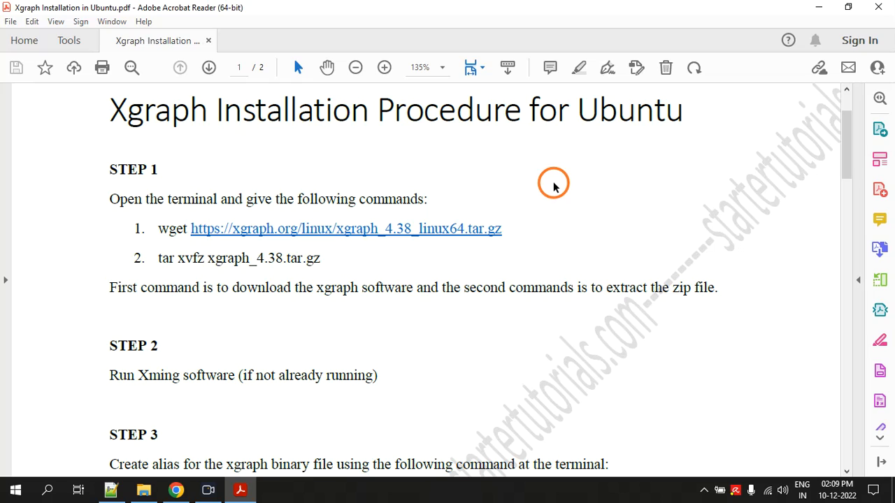
mouse_move(564, 180)
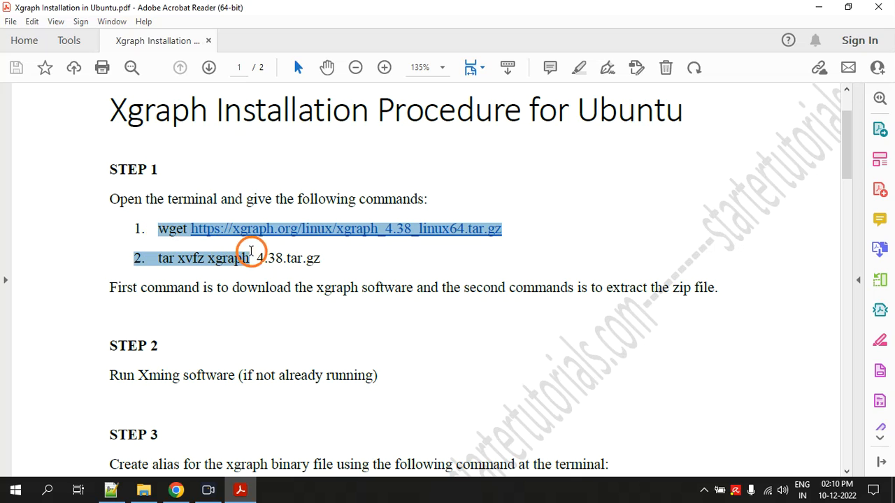
click(347, 270)
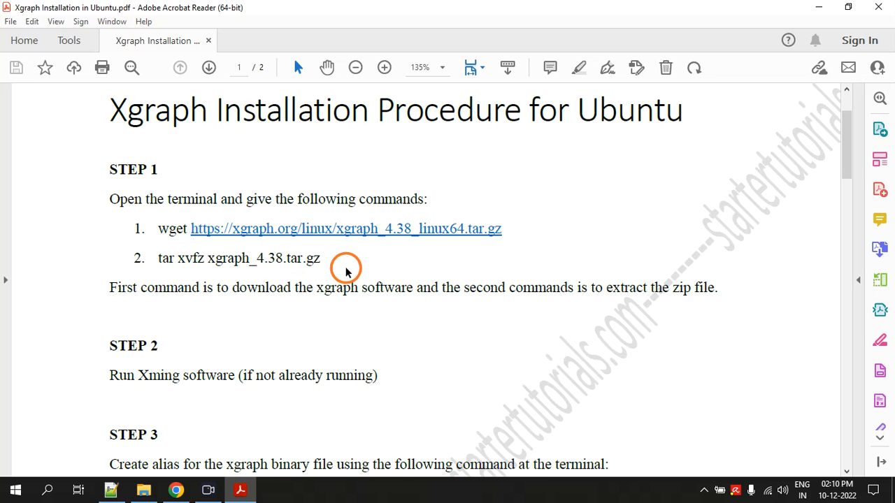
mouse_move(270, 432)
text(ub)
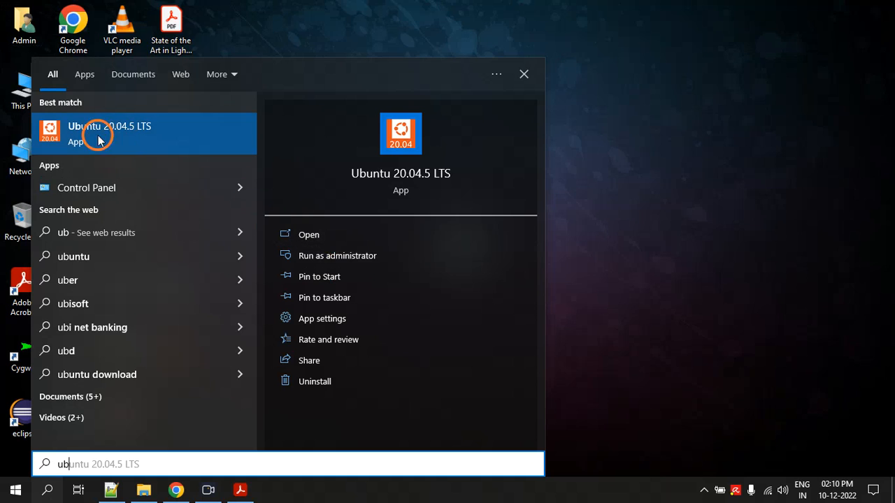
mouse_move(118, 133)
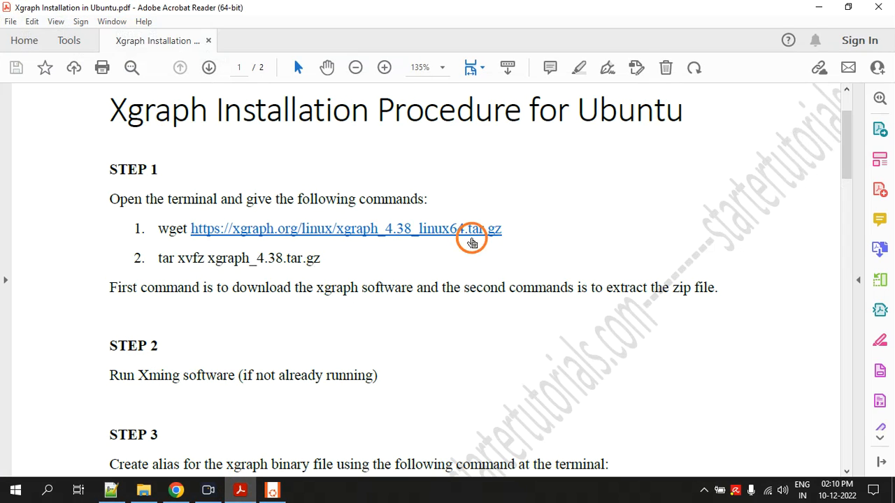
mouse_move(164, 229)
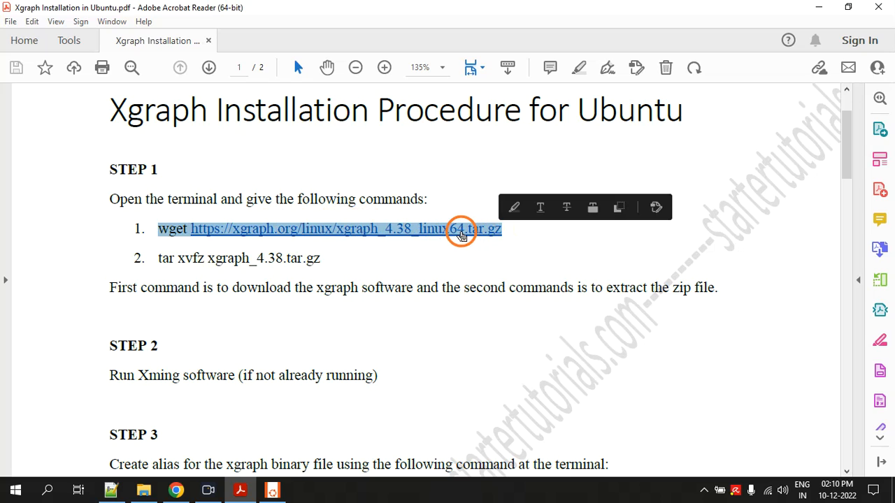
right_click(462, 234)
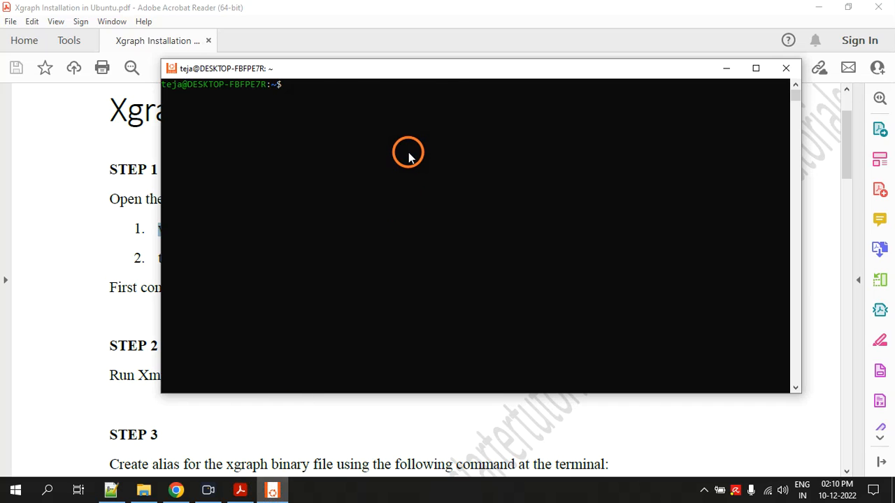
Run wget for xgraph_4.38_linux64.tar.gz, copy the tar xvfz command, and return to the terminal.
text(wget https://xgraph.org/linux/xgraph_4.38_linux64.tar.gz)
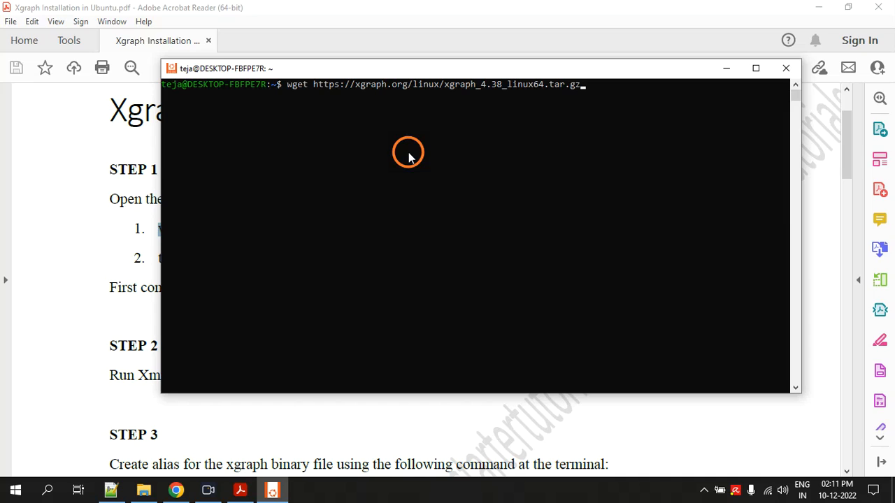
key(BackSpace)
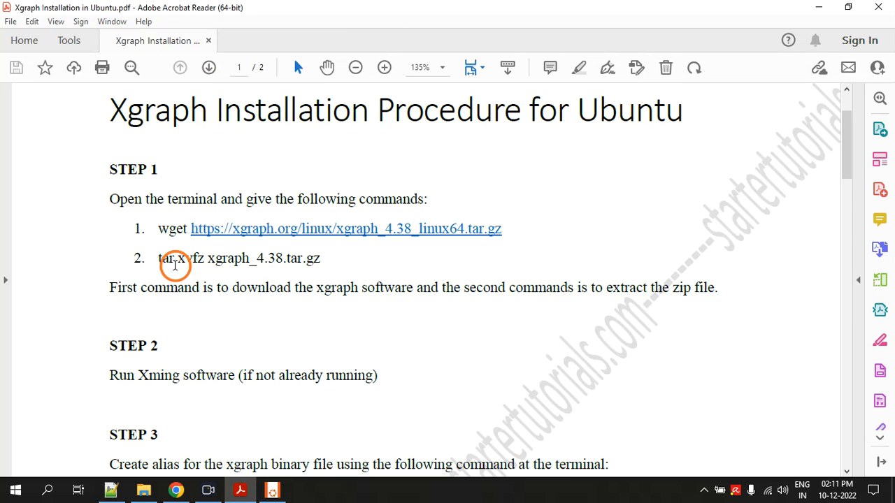
drag(159, 258, 321, 258)
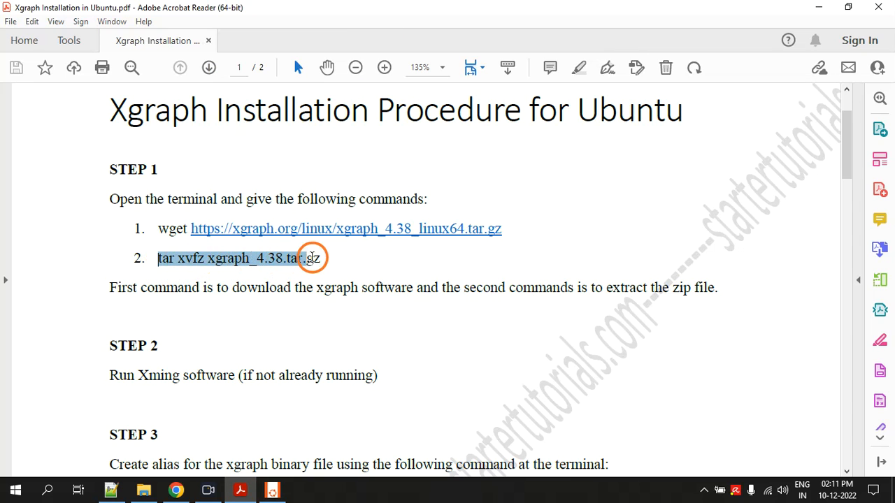
right_click(307, 258)
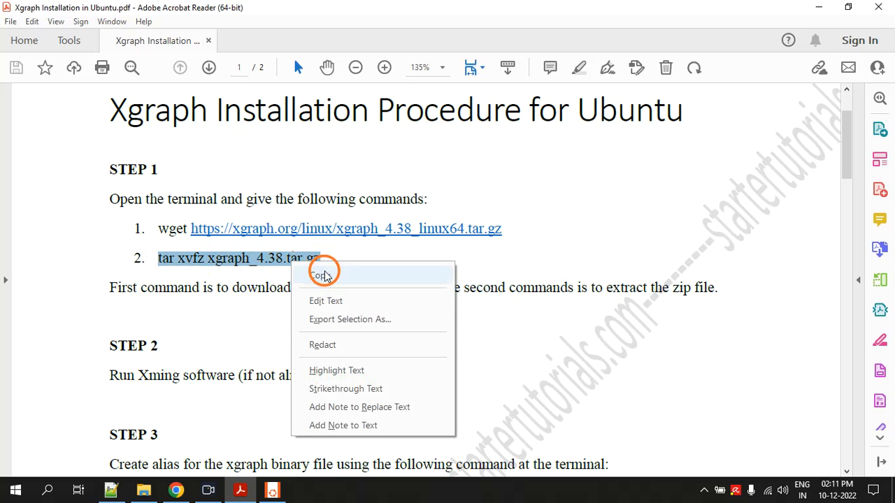
click(321, 274)
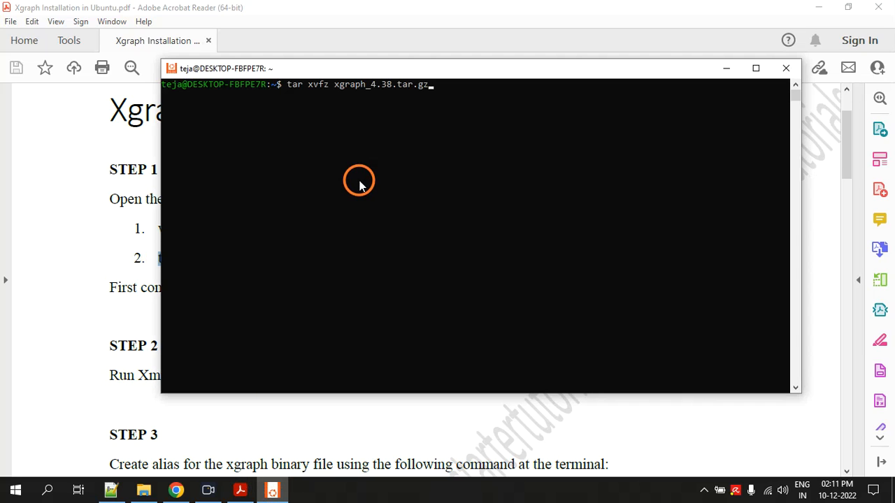
mouse_move(335, 166)
text(ls)
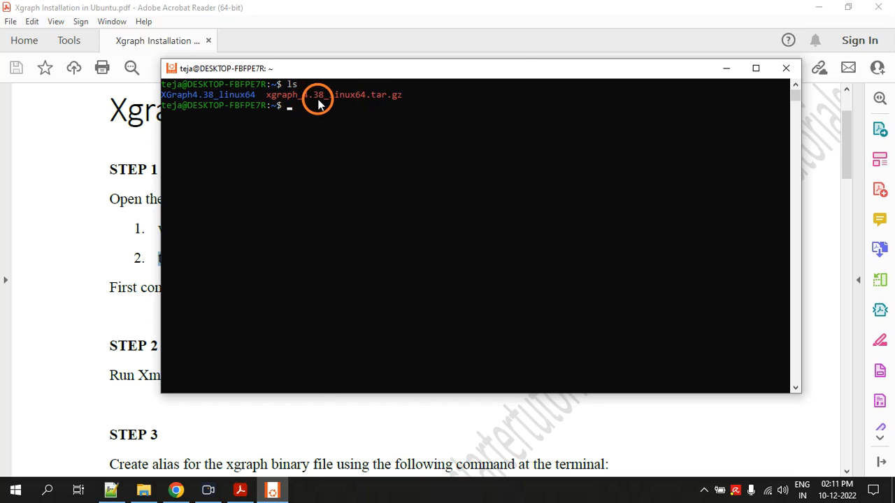
mouse_move(304, 103)
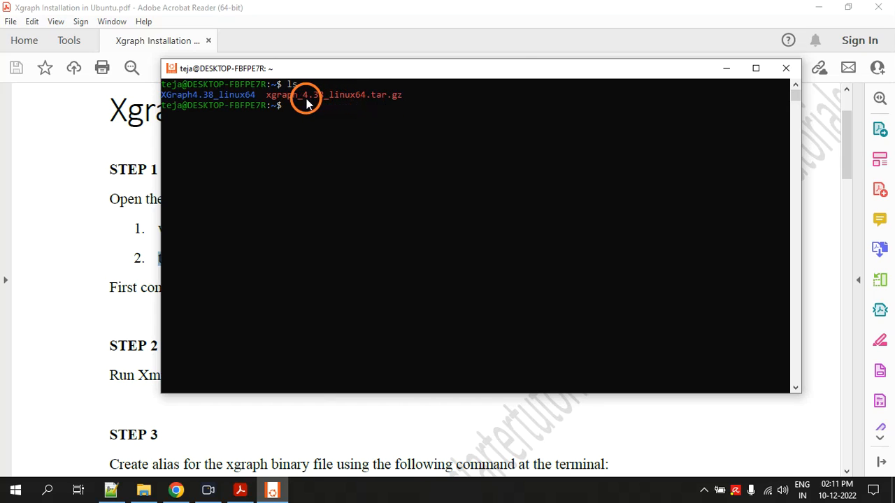
mouse_move(287, 104)
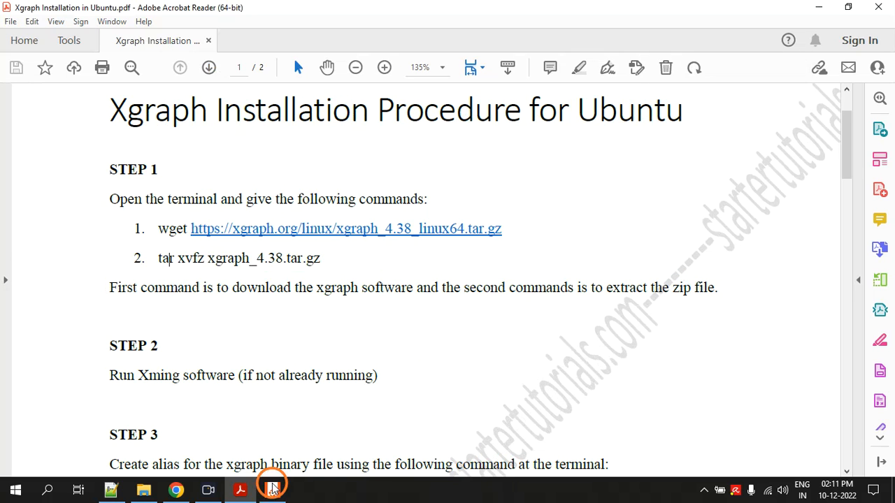
click(273, 491)
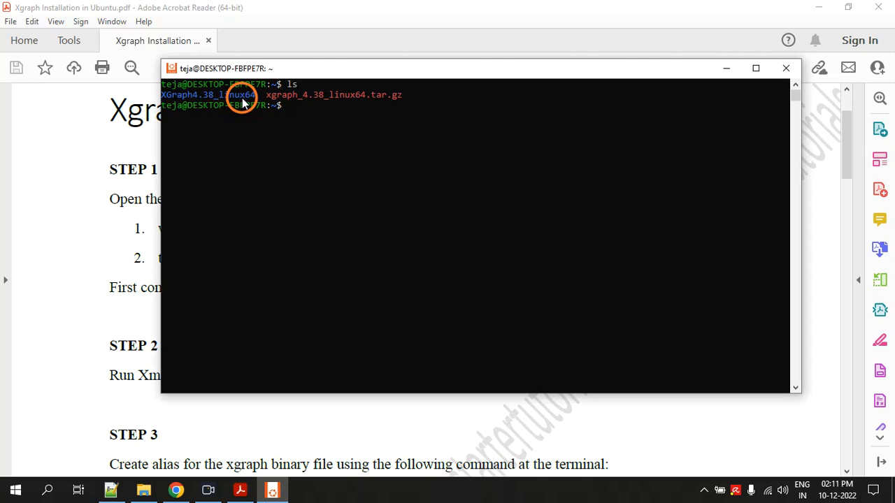
mouse_move(183, 99)
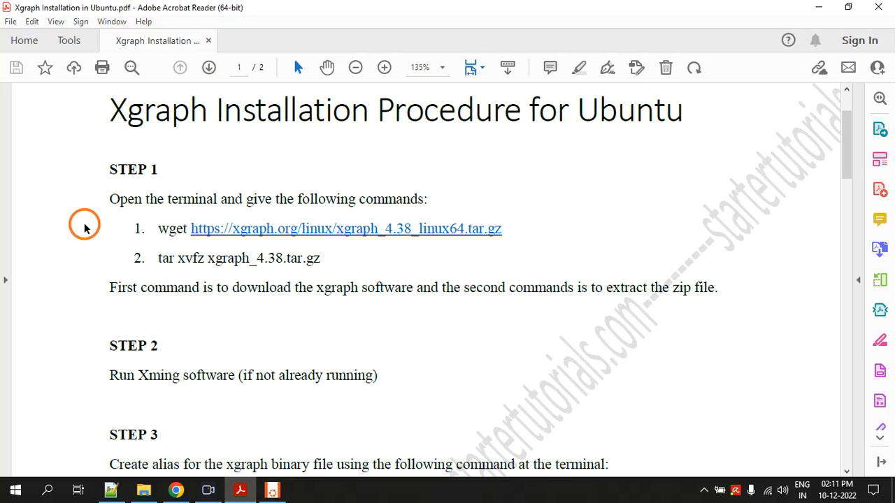
Scroll to the guide's Step 2 and select the word Xming.
scroll(down, 3)
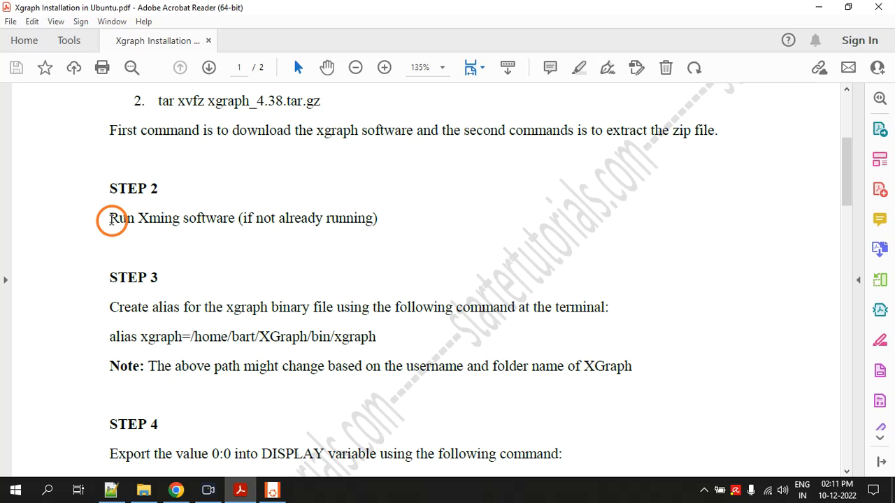
drag(110, 218, 381, 218)
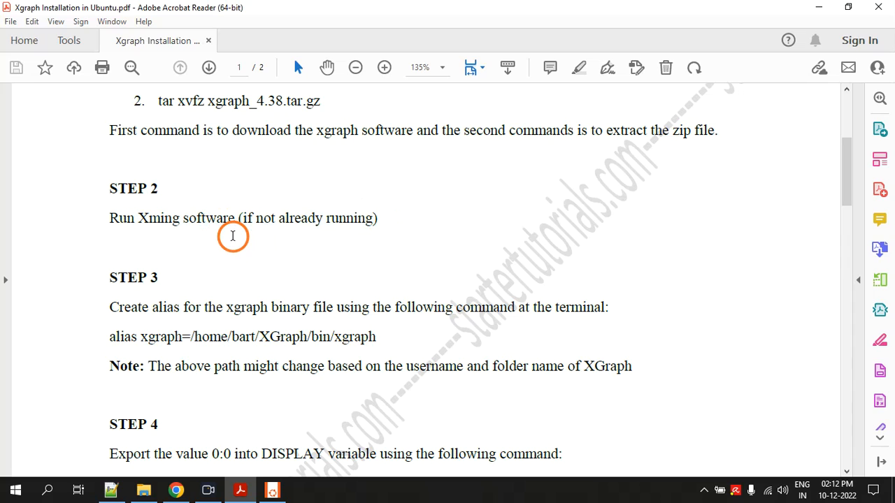
double_click(159, 218)
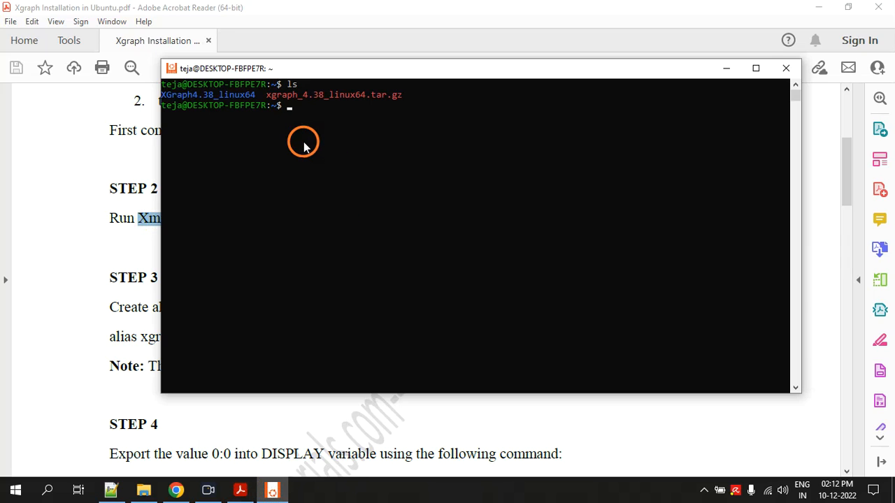
mouse_move(302, 193)
text(xming)
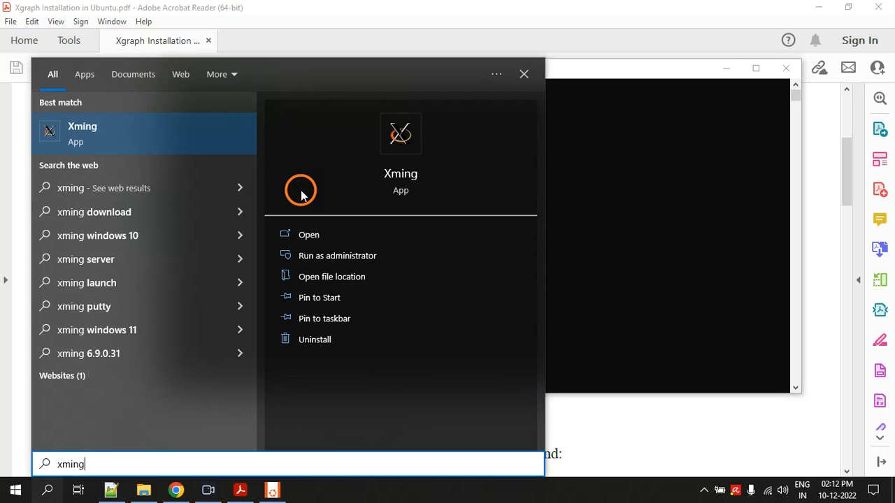
mouse_move(101, 131)
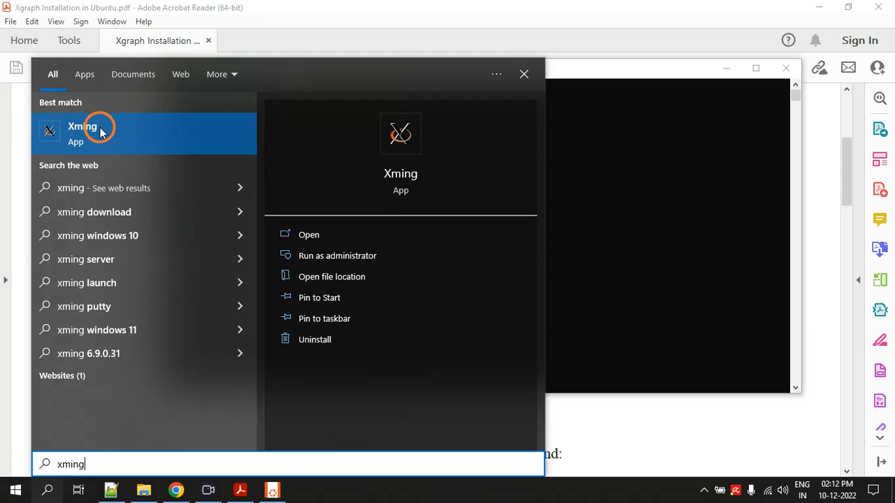
mouse_move(524, 74)
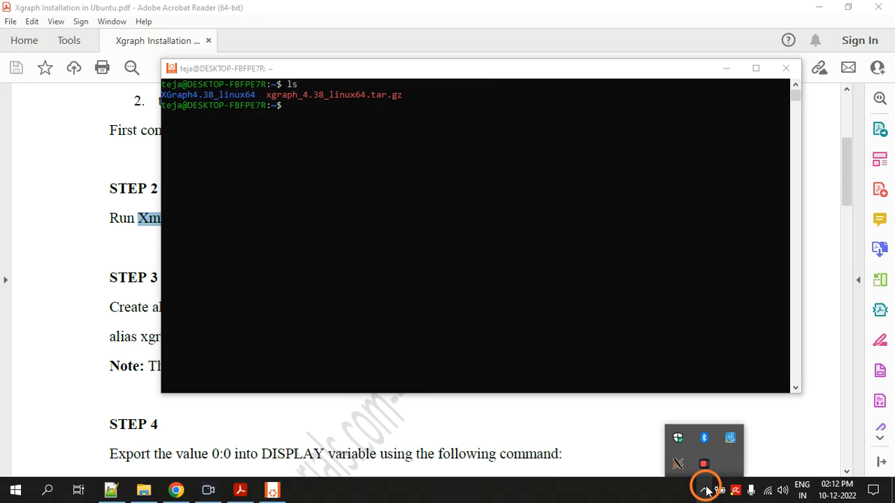
mouse_move(679, 464)
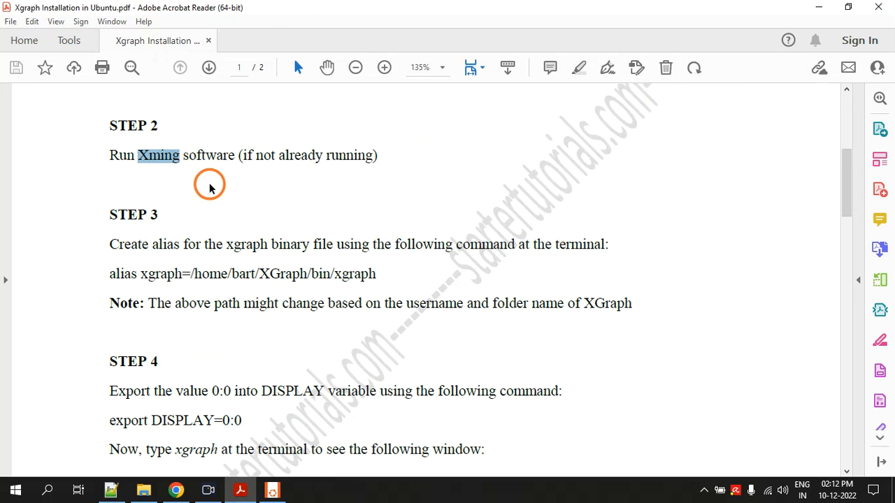
Read Step 3 and mark the phrase about the xgraph binary.
scroll(down, 3)
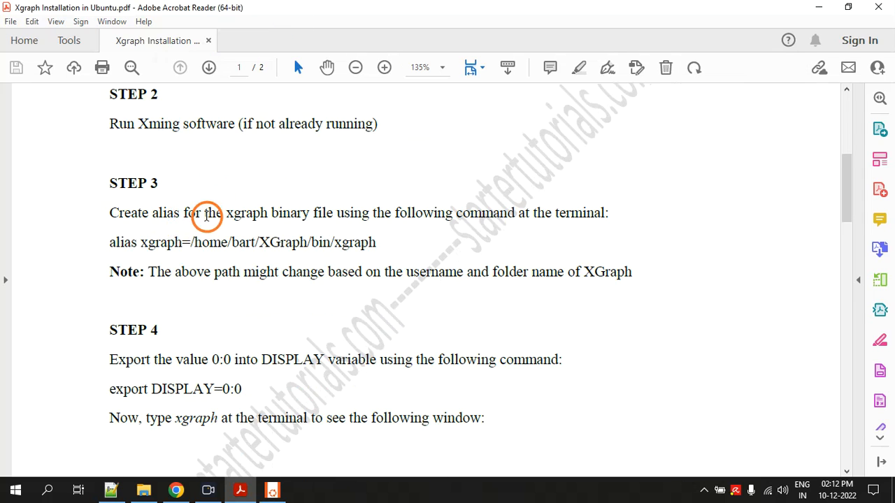
drag(225, 214, 310, 213)
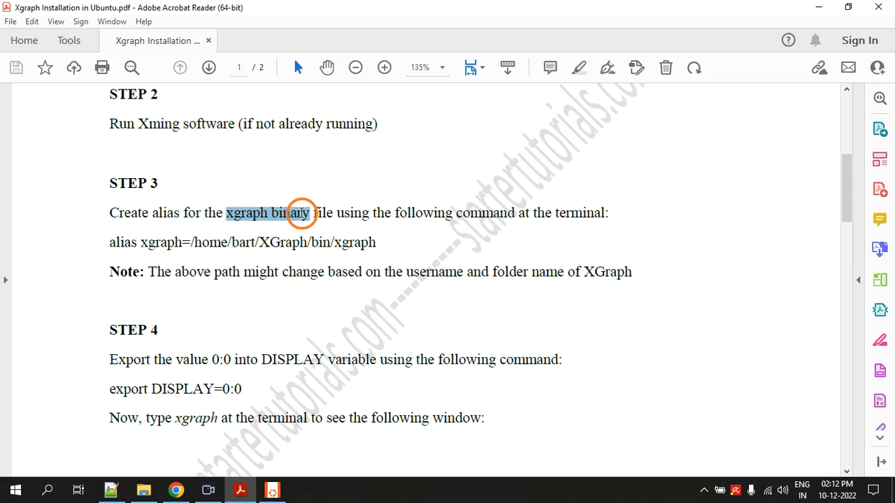
click(300, 213)
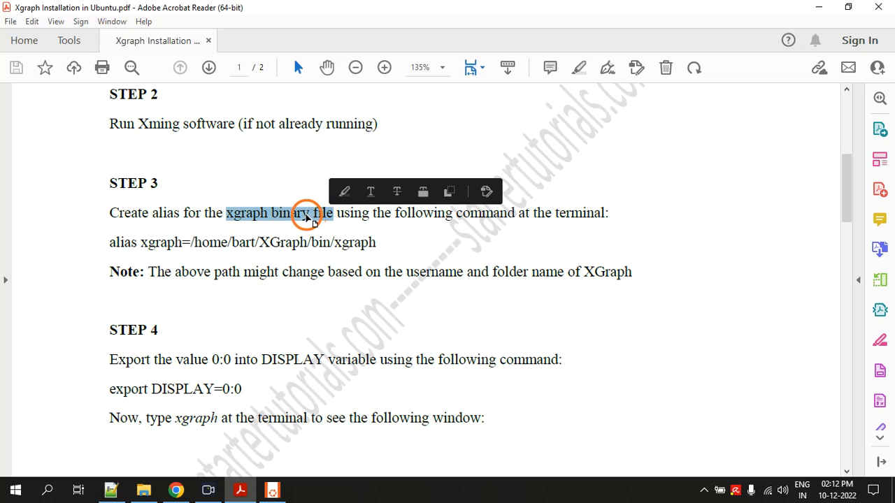
click(273, 487)
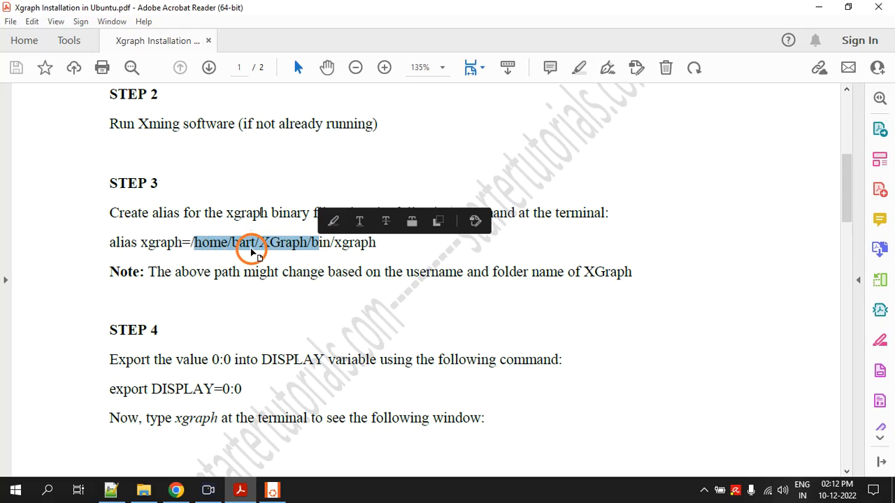
Check pwd, then alias xgraph to /home/teja/XGraph4.38_linux64/bin/xgraph.
click(272, 487)
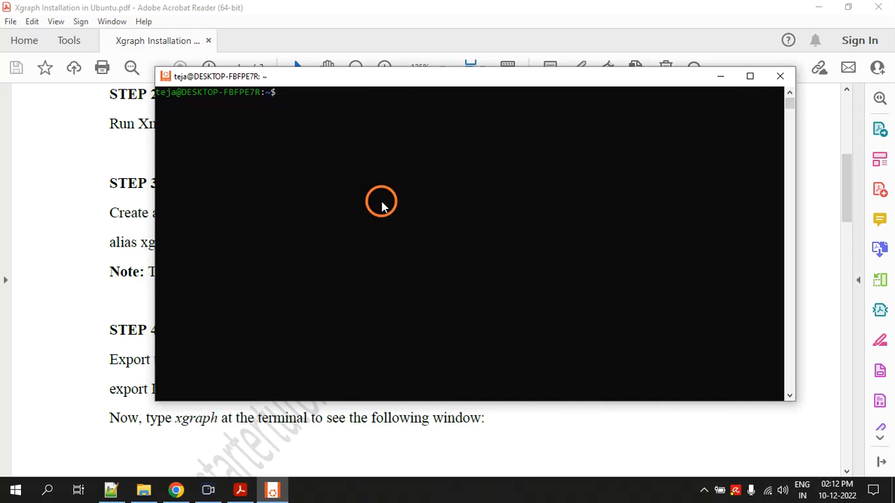
text(pwd)
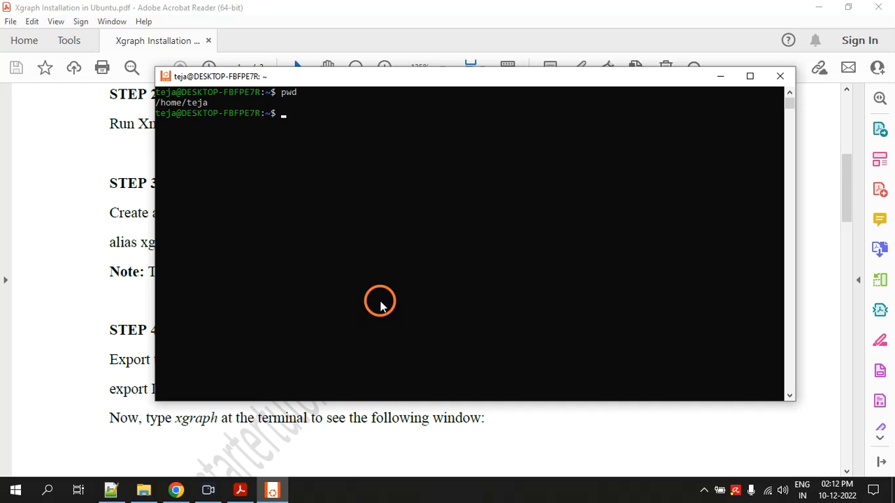
mouse_move(281, 134)
text(ls)
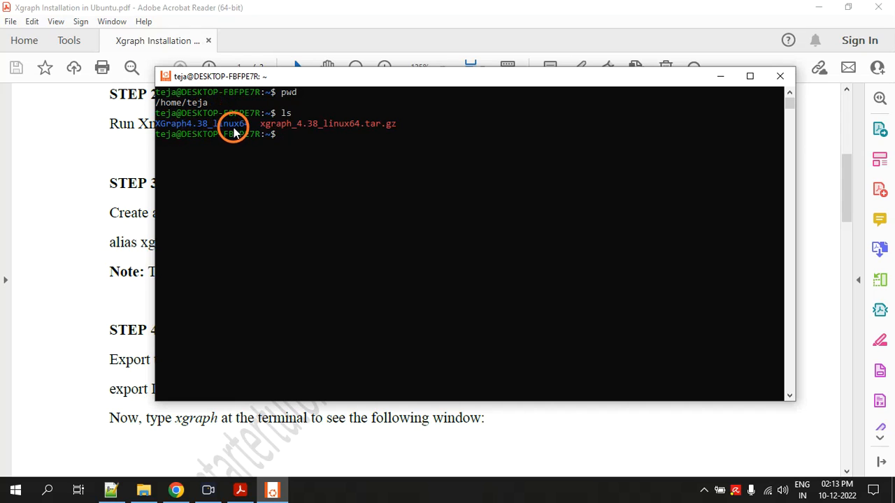
mouse_move(195, 103)
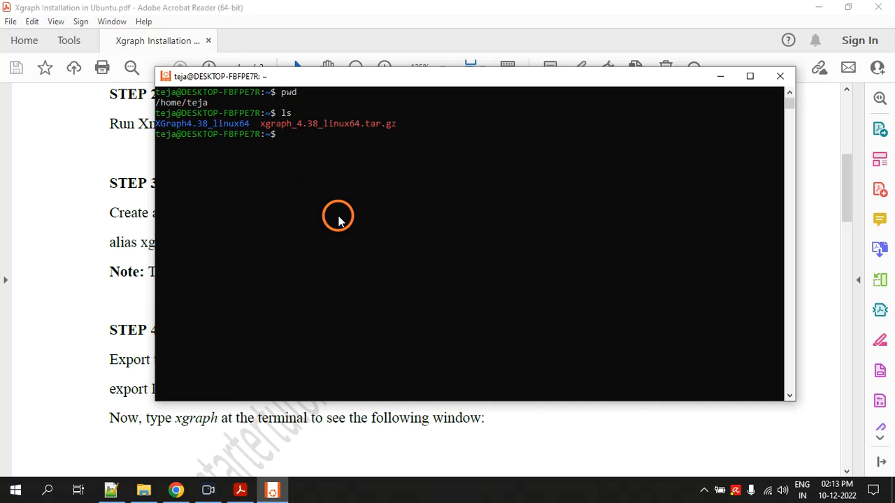
text(alias)
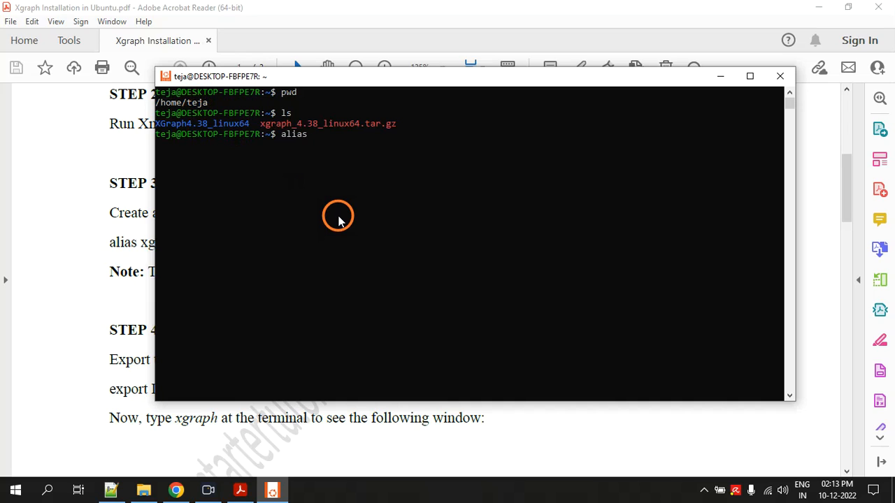
text(=/h)
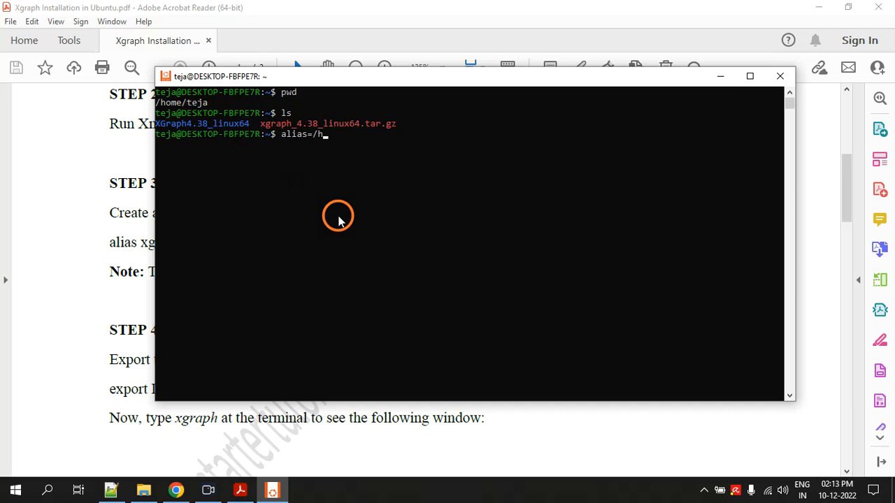
text(ome/teja/)
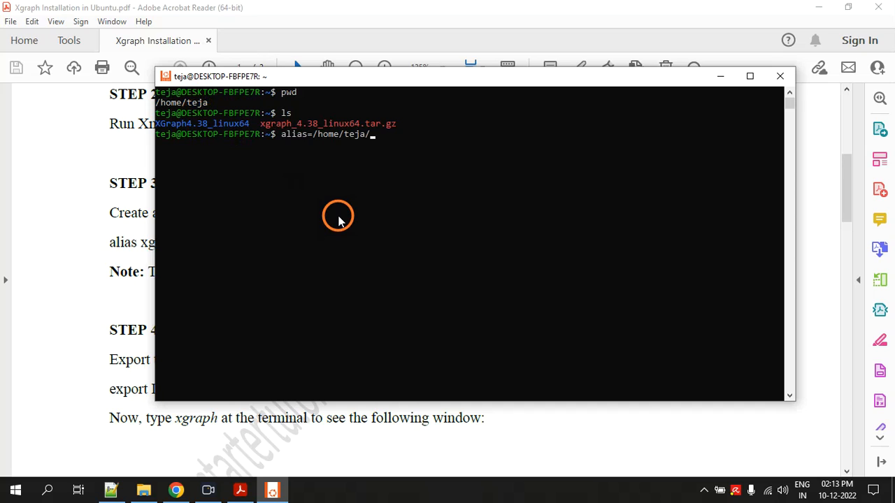
mouse_move(272, 267)
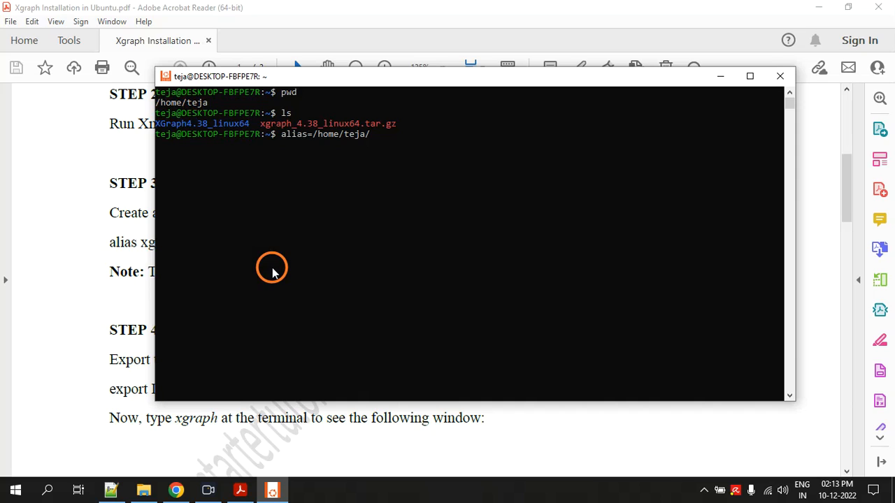
mouse_move(203, 129)
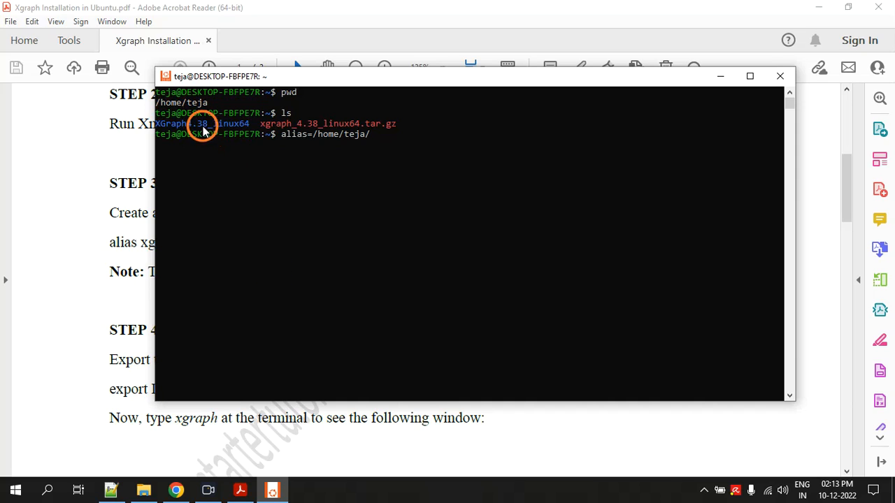
text(XGraph4.38_linux64/)
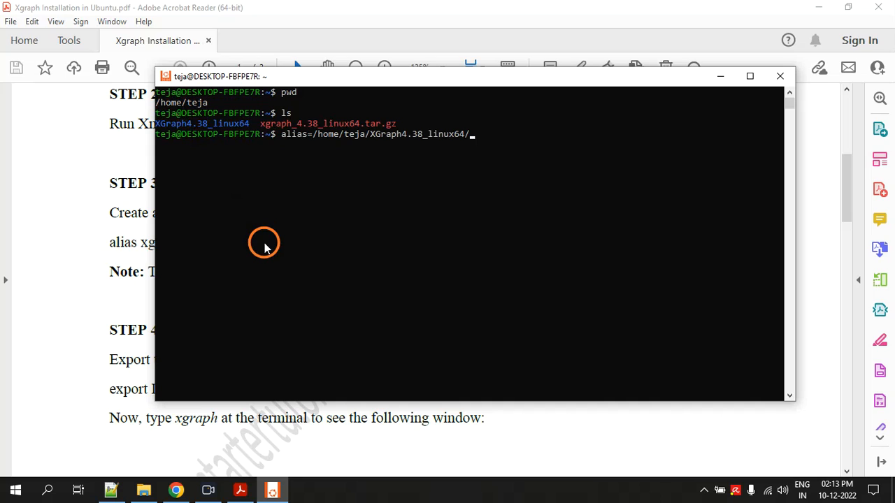
text(b)
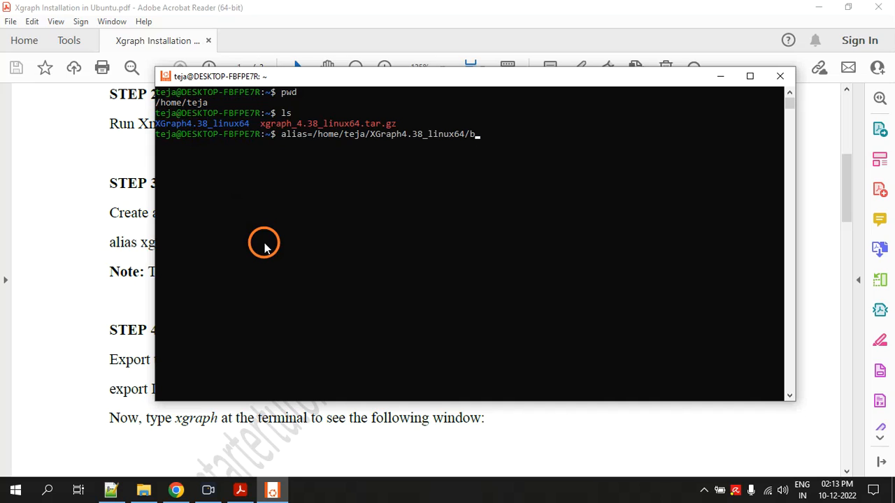
text(in/)
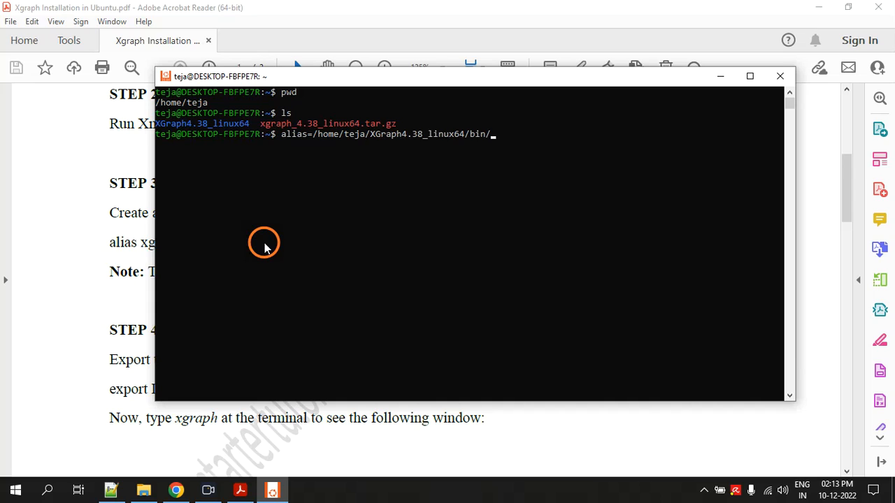
text(xgraph)
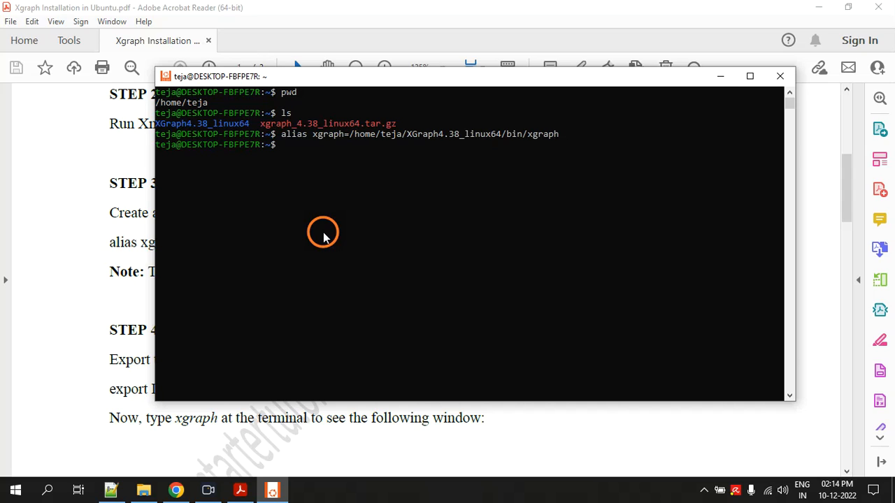
mouse_move(546, 134)
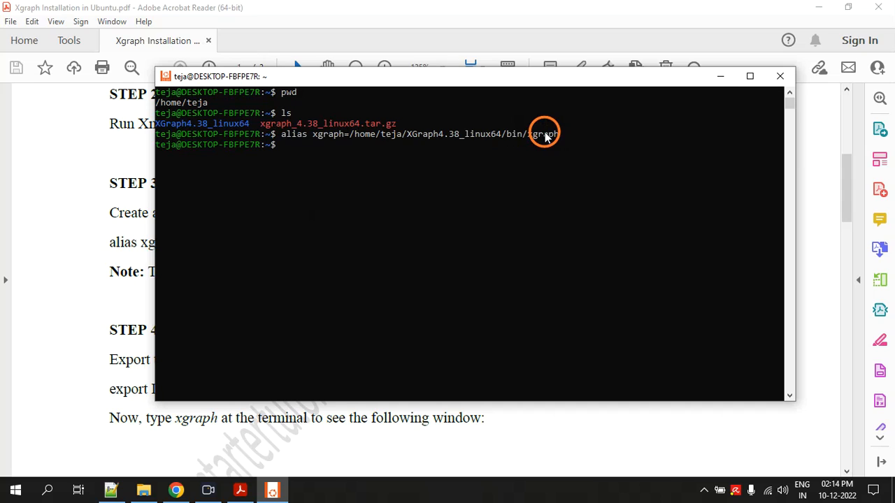
mouse_move(330, 141)
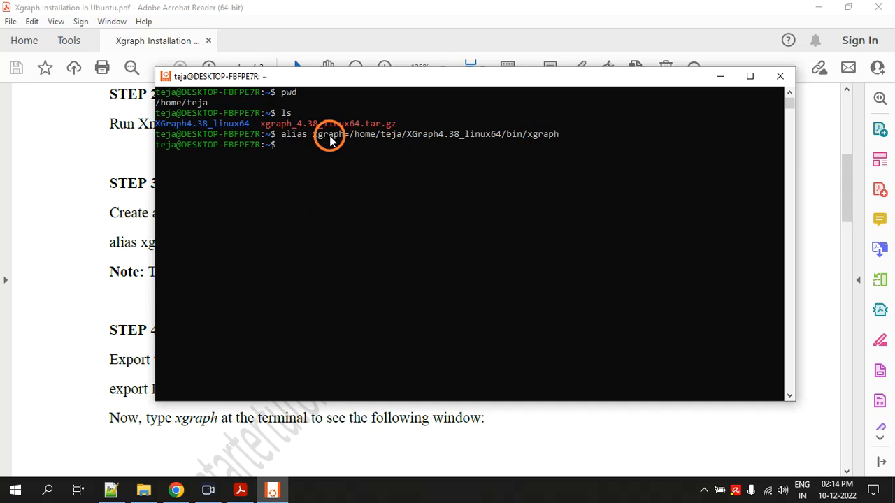
mouse_move(323, 142)
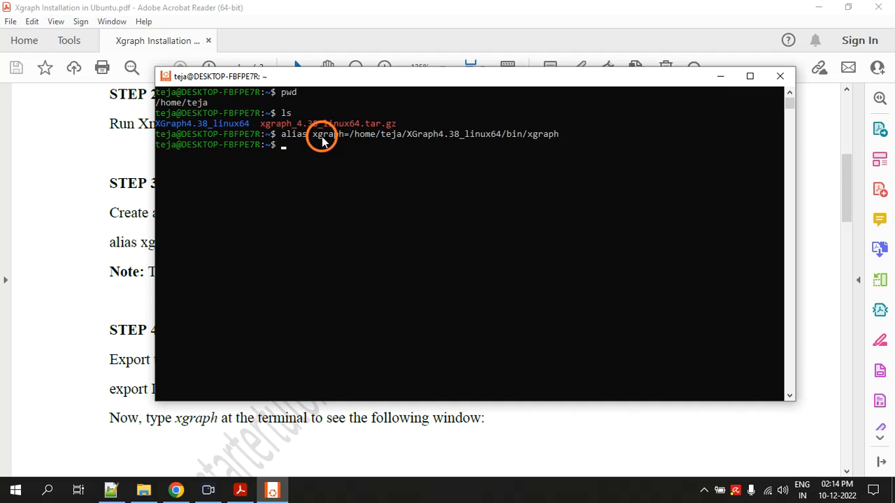
mouse_move(344, 142)
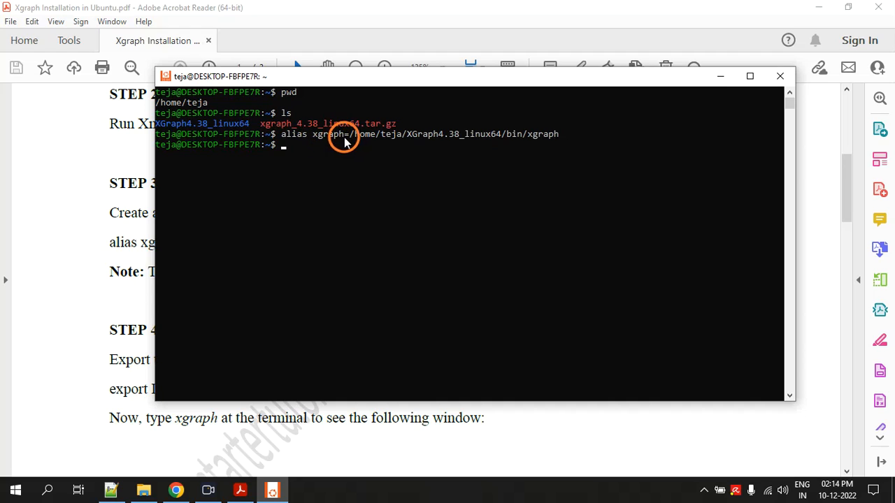
mouse_move(325, 137)
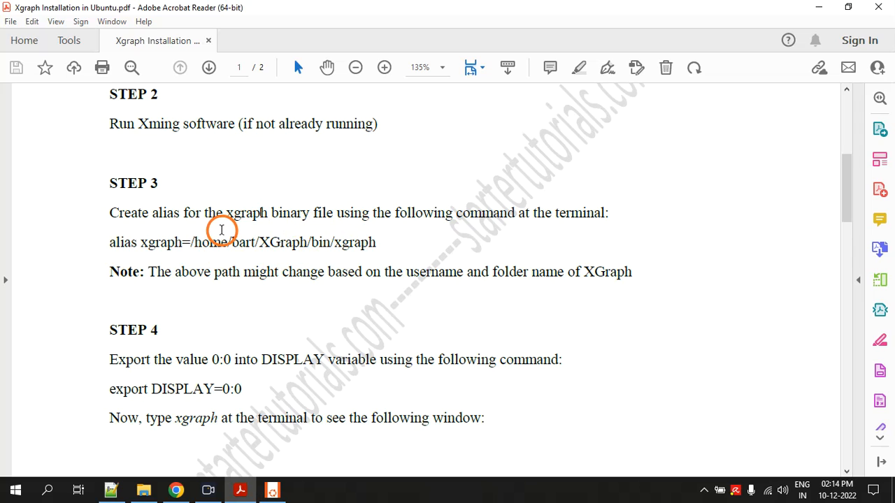
Scroll to Step 4 and select the export DISPLAY=0:0 command.
scroll(down, 3)
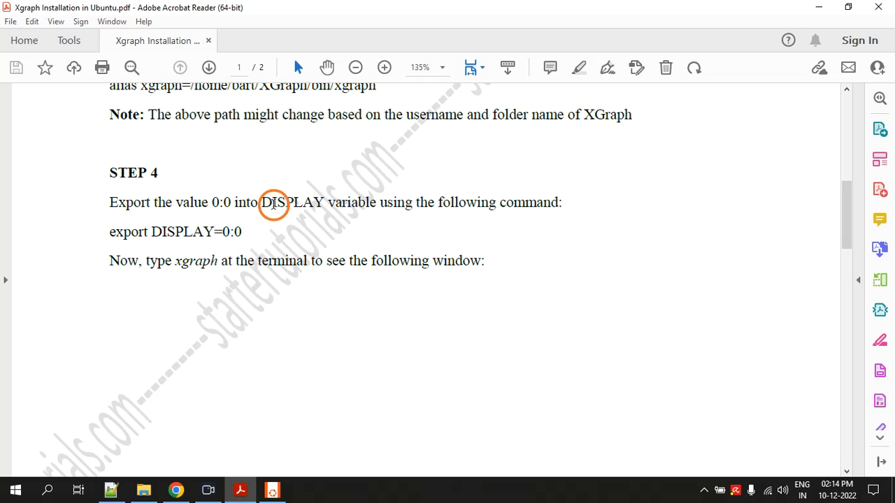
double_click(293, 202)
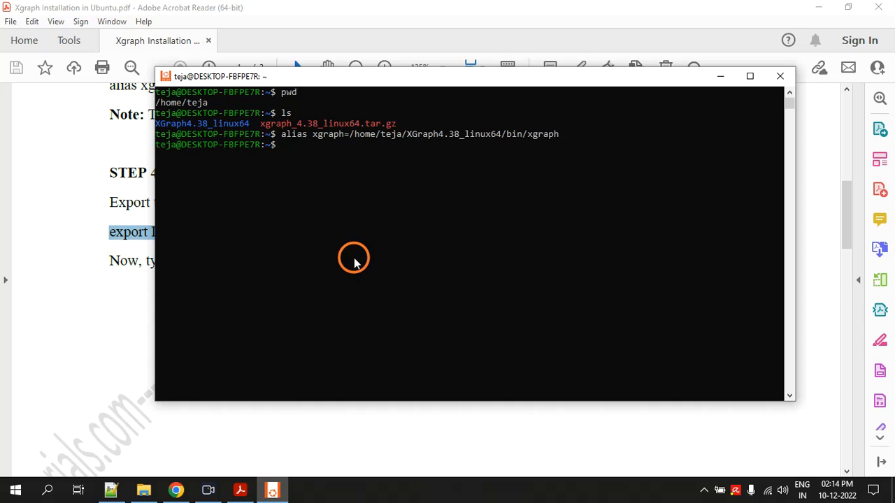
Type export DISPLAY=0:0 in the Ubuntu terminal while checking Step 4.
text(export)
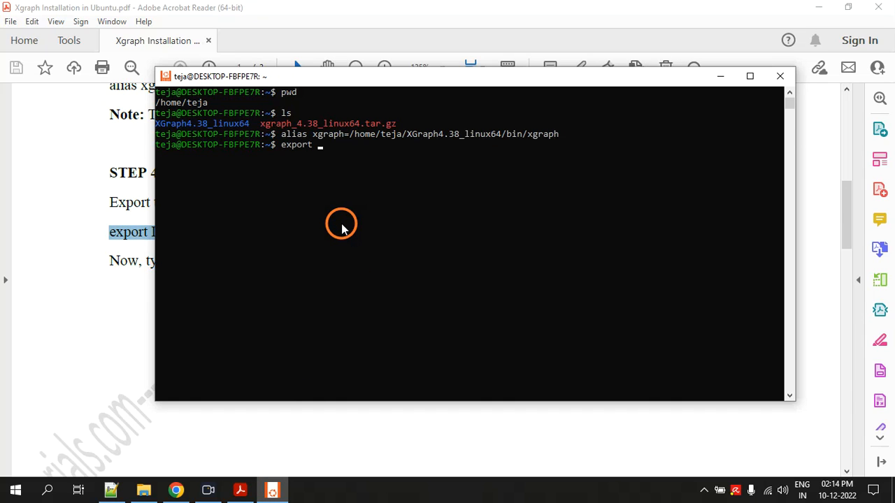
text(DISPLAY)
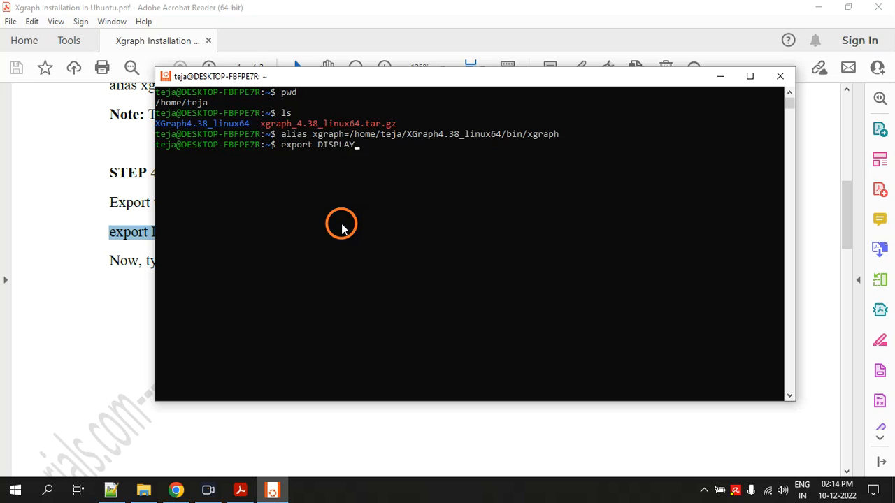
text(=)
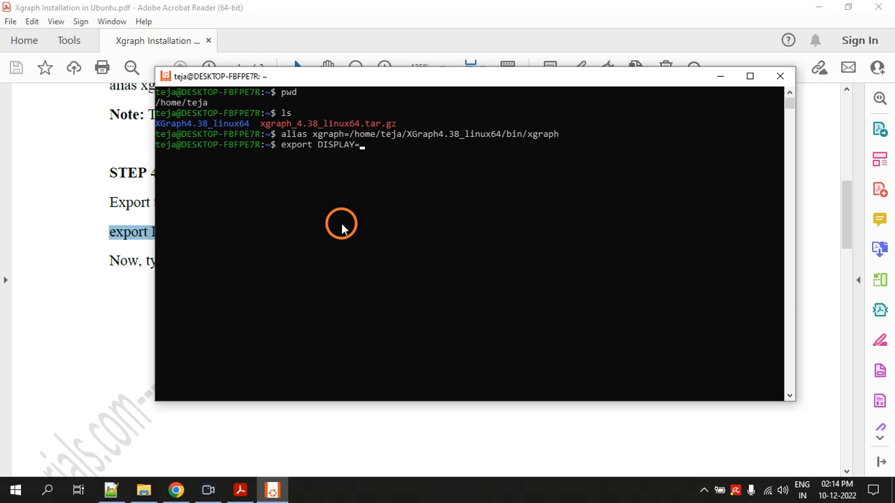
text(0:0)
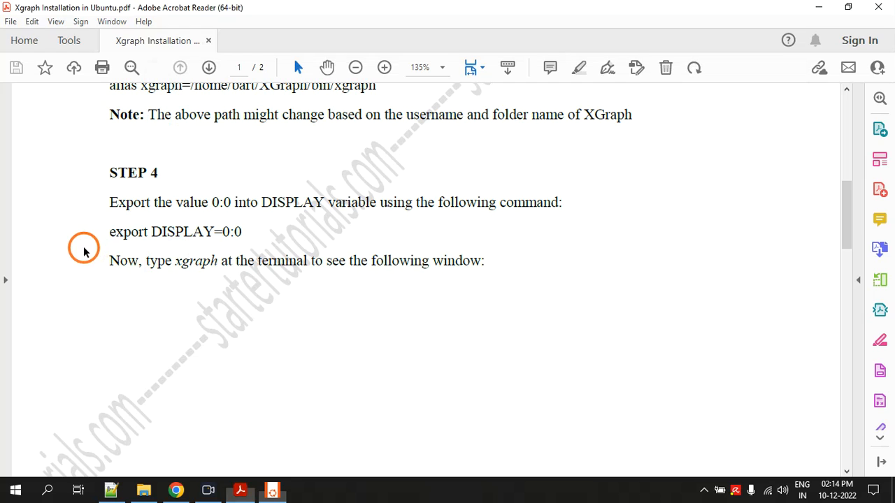
double_click(196, 261)
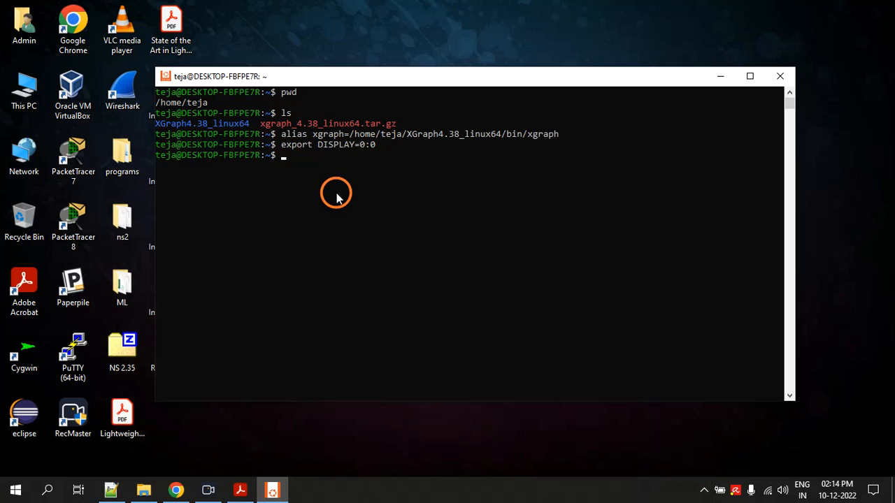
Run xgraph, move the empty XGraph 4.38 window up and left, then close it.
text(xgraph)
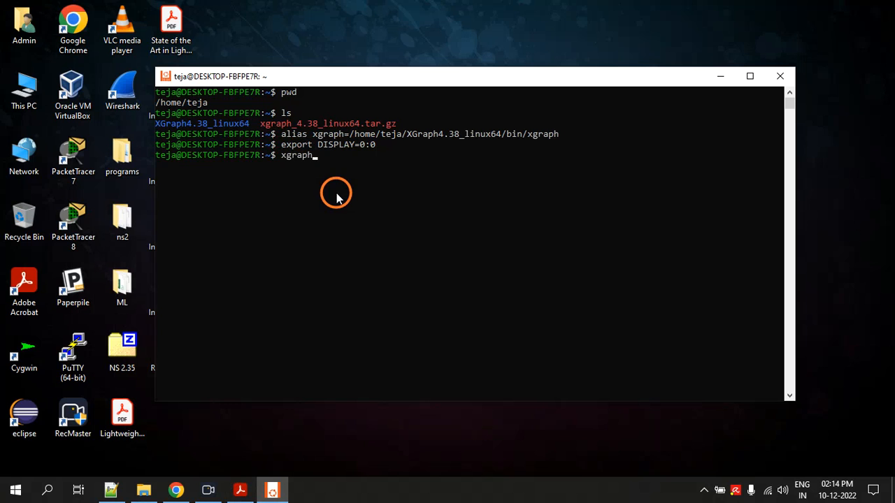
key(Return)
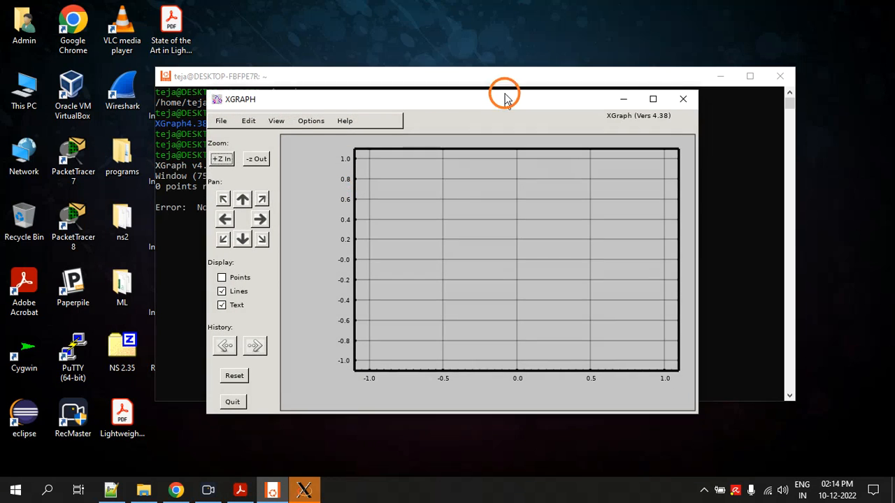
drag(504, 99, 555, 59)
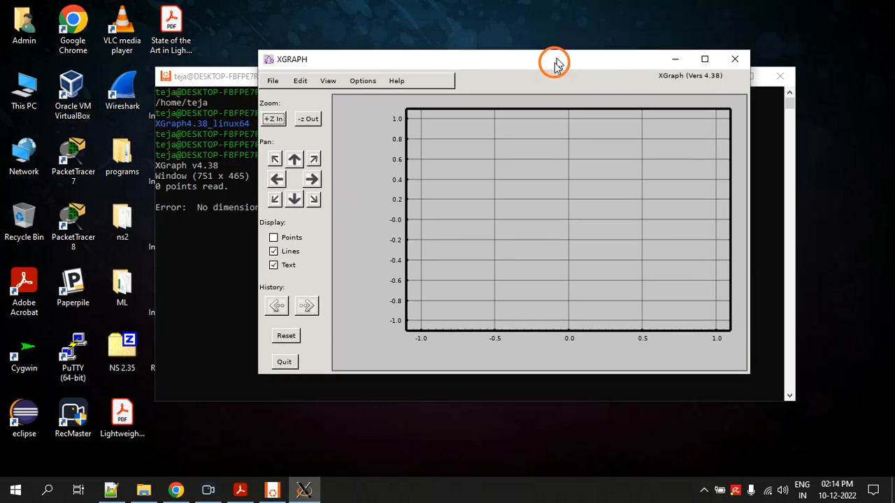
drag(554, 60, 481, 72)
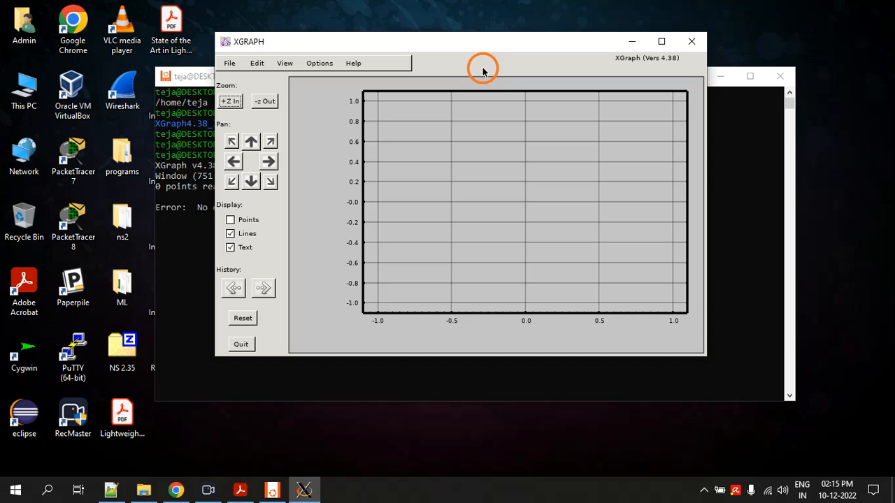
mouse_move(487, 76)
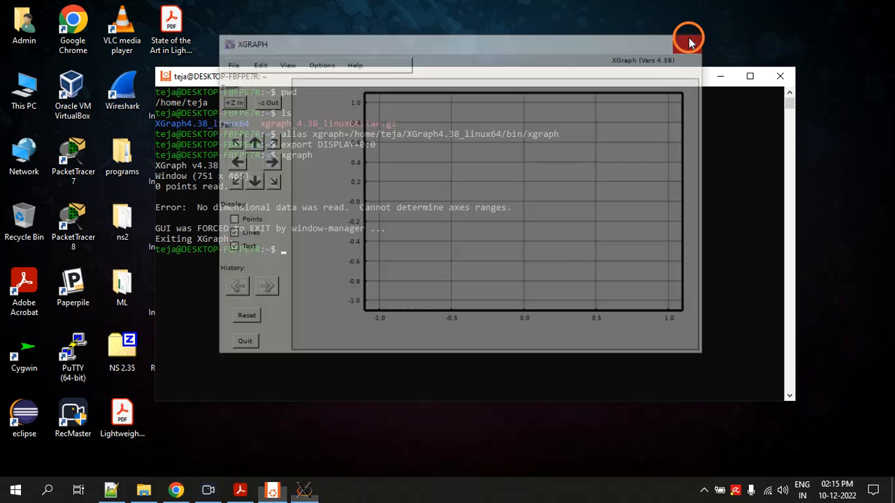
click(687, 39)
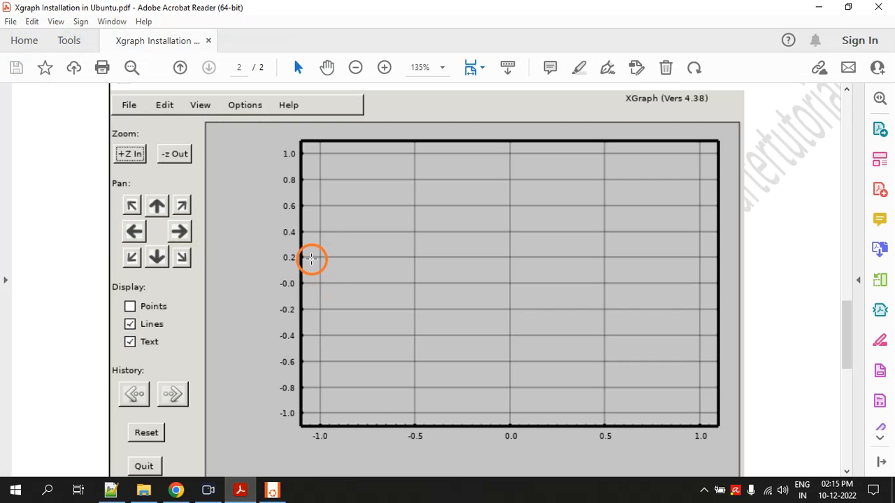
Scroll to page 2's success note and References, then back up toward page 1.
scroll(down, 3)
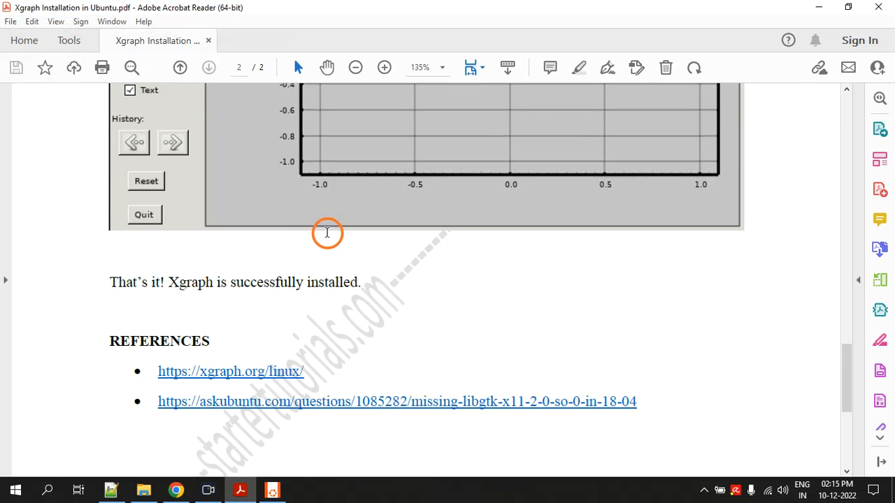
scroll(down, 3)
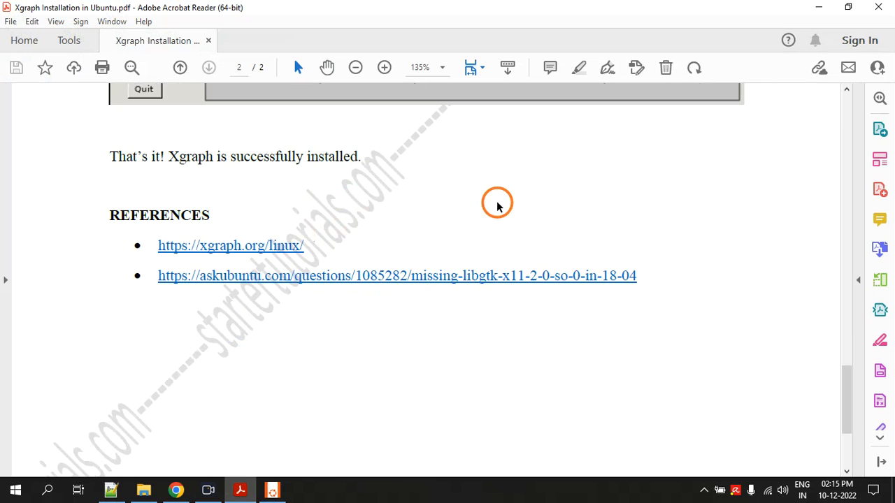
mouse_move(437, 210)
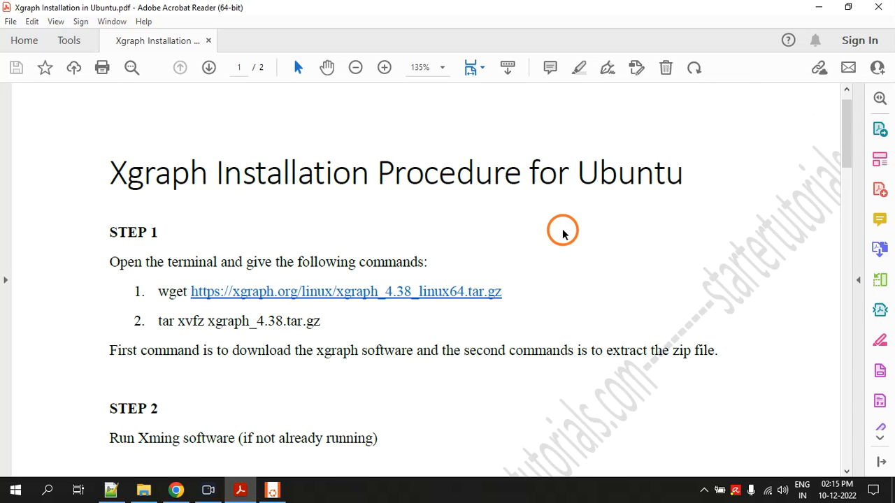
scroll(up, 3)
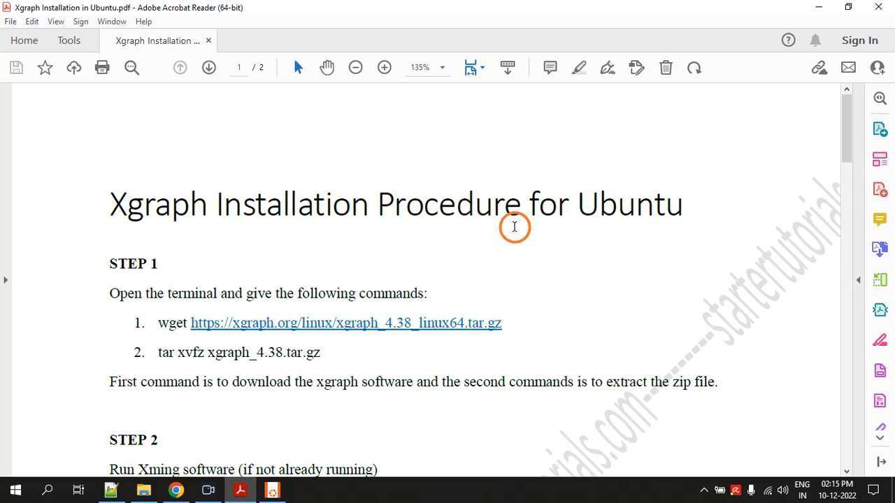
mouse_move(517, 255)
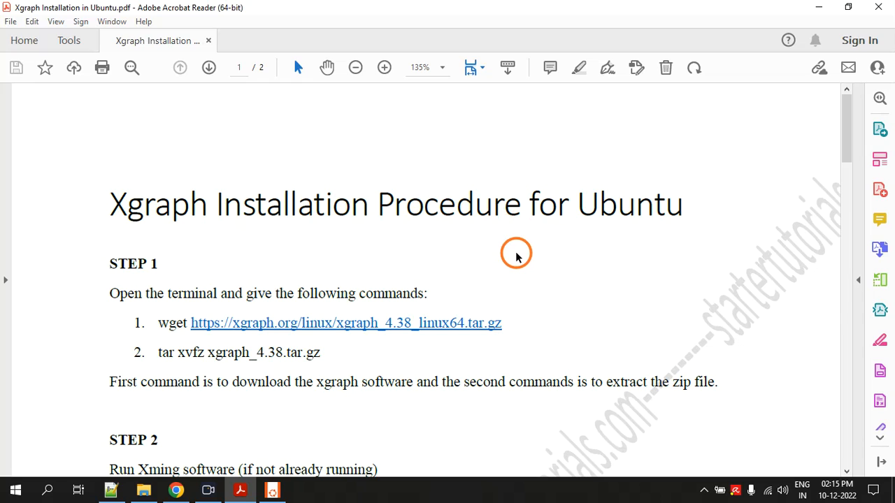
mouse_move(609, 251)
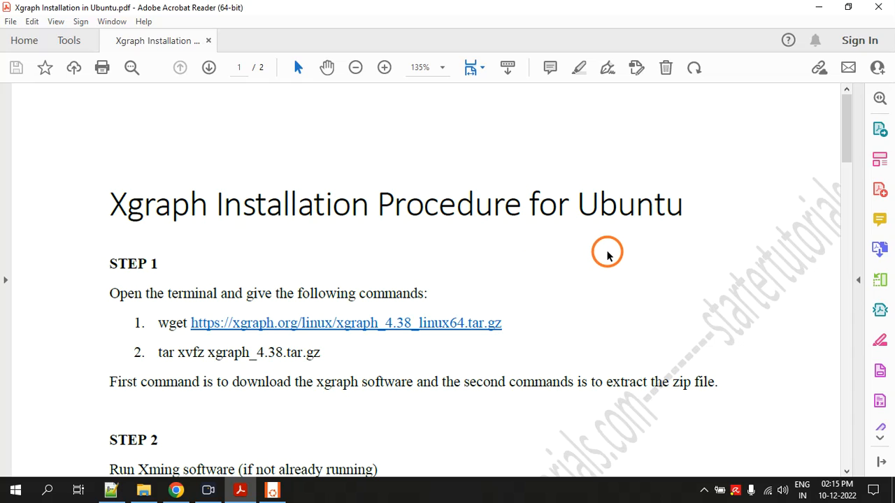